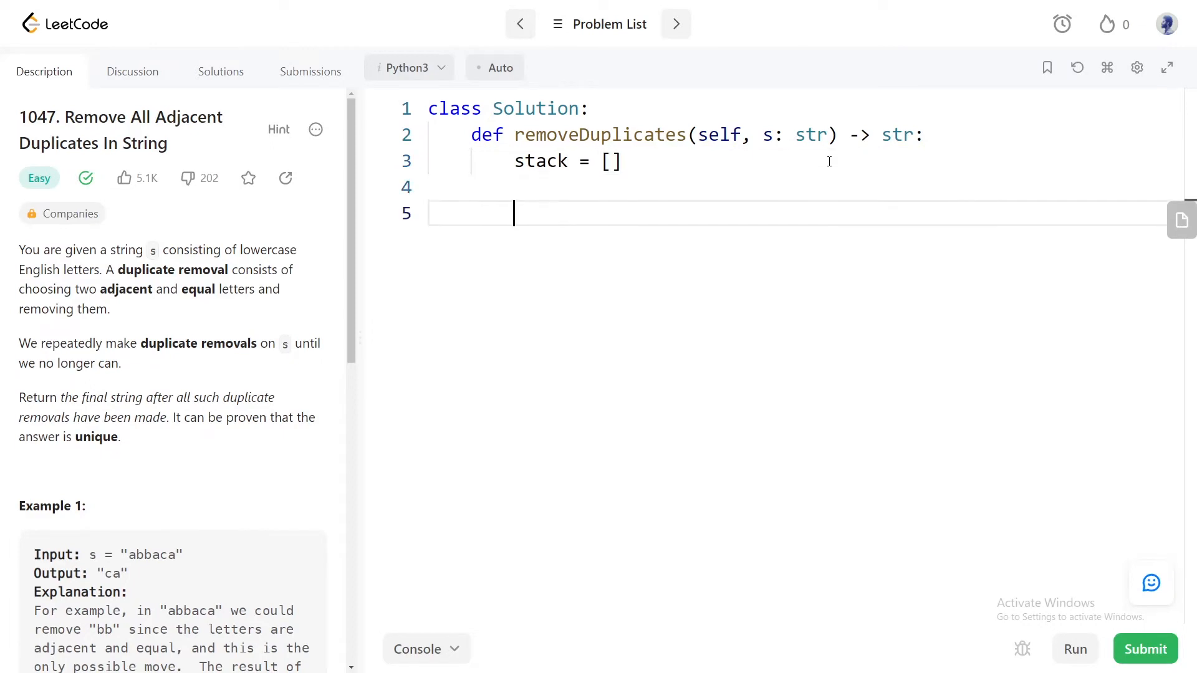
- Write a for loop over s that appends the letter when len(stack) == 0
text(for letter in s:)
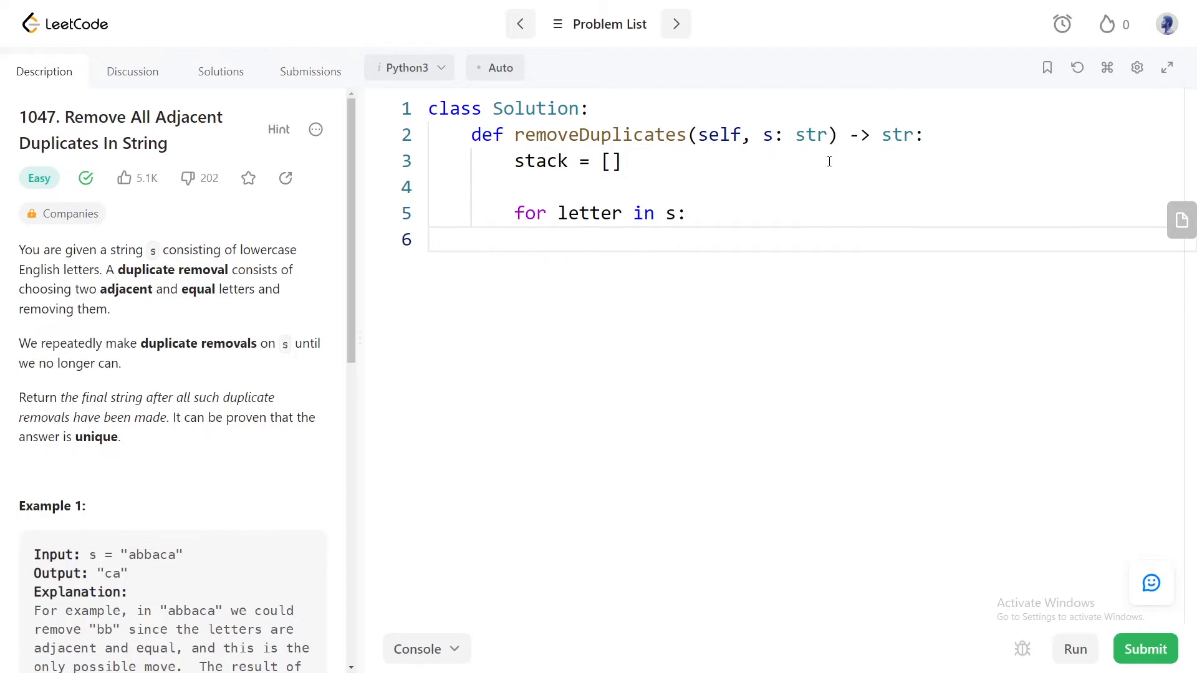
text(if (len)
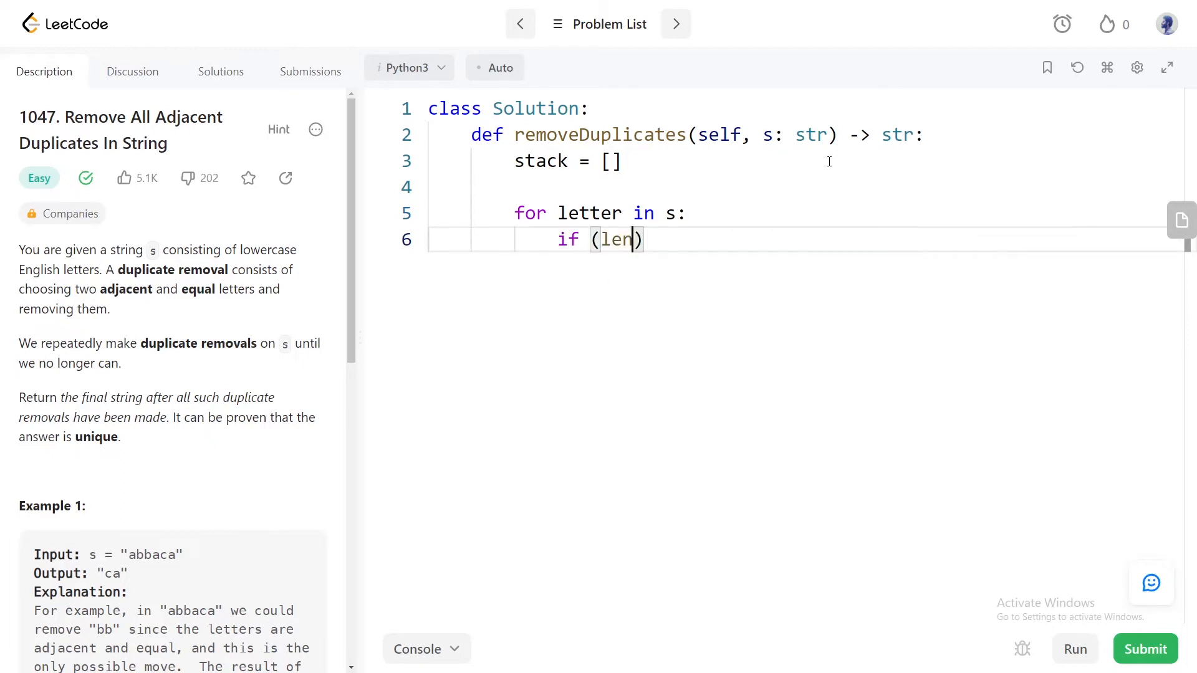
text((stack))
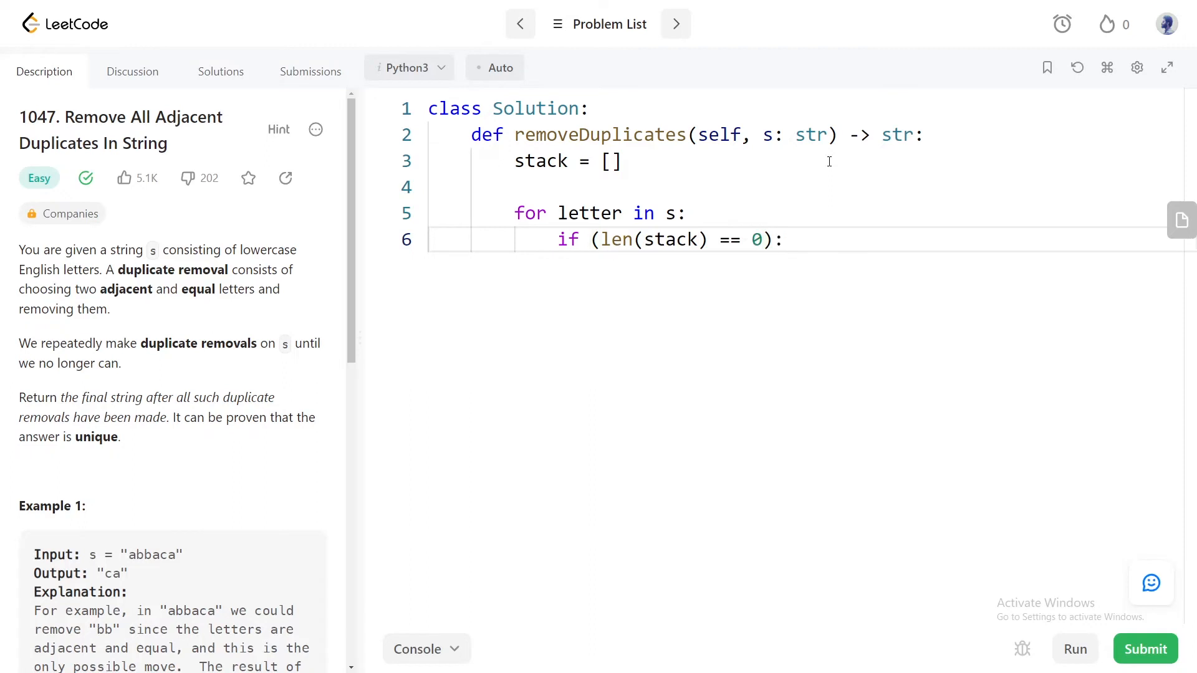
text(stack.append)
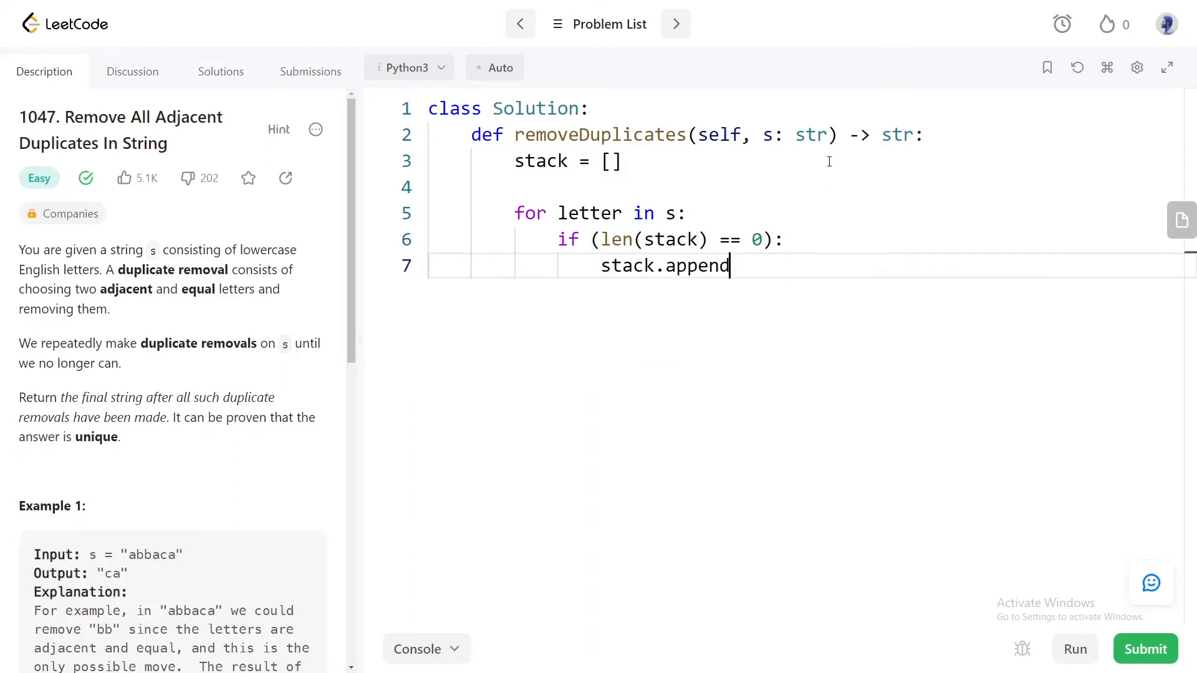
text((letter))
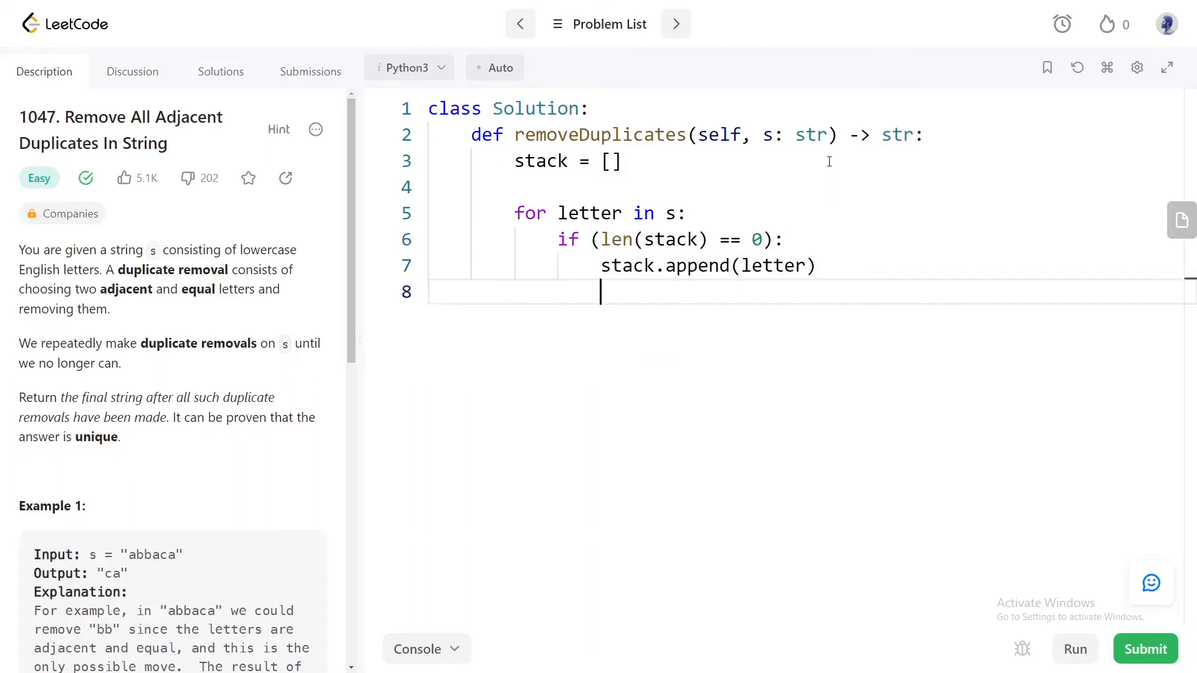
- Add an else branch checking stack[-1] != letter to append the differing letter
text(else:)
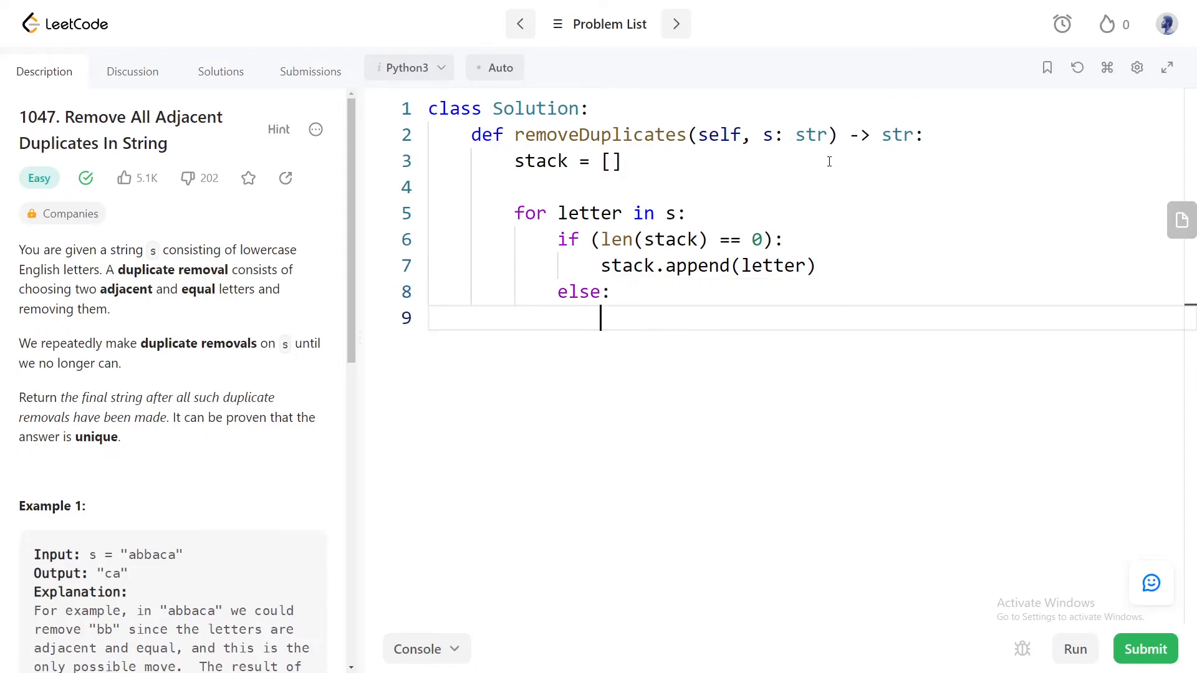
text(if (stack))
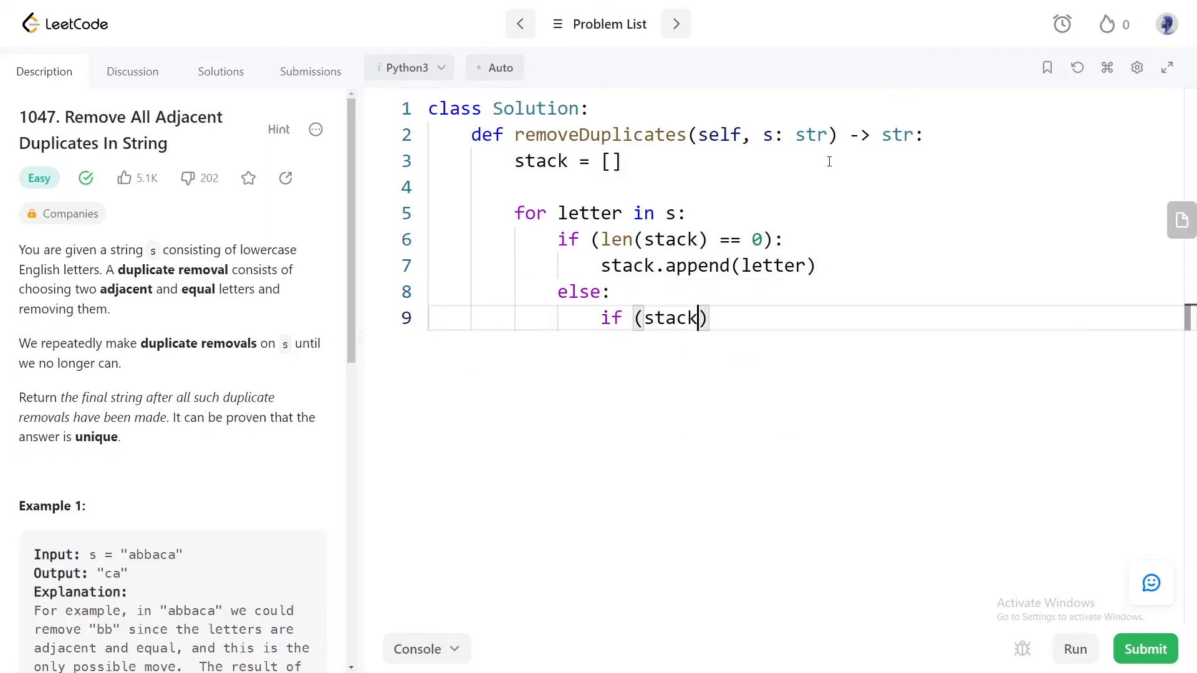
text([-1] !)
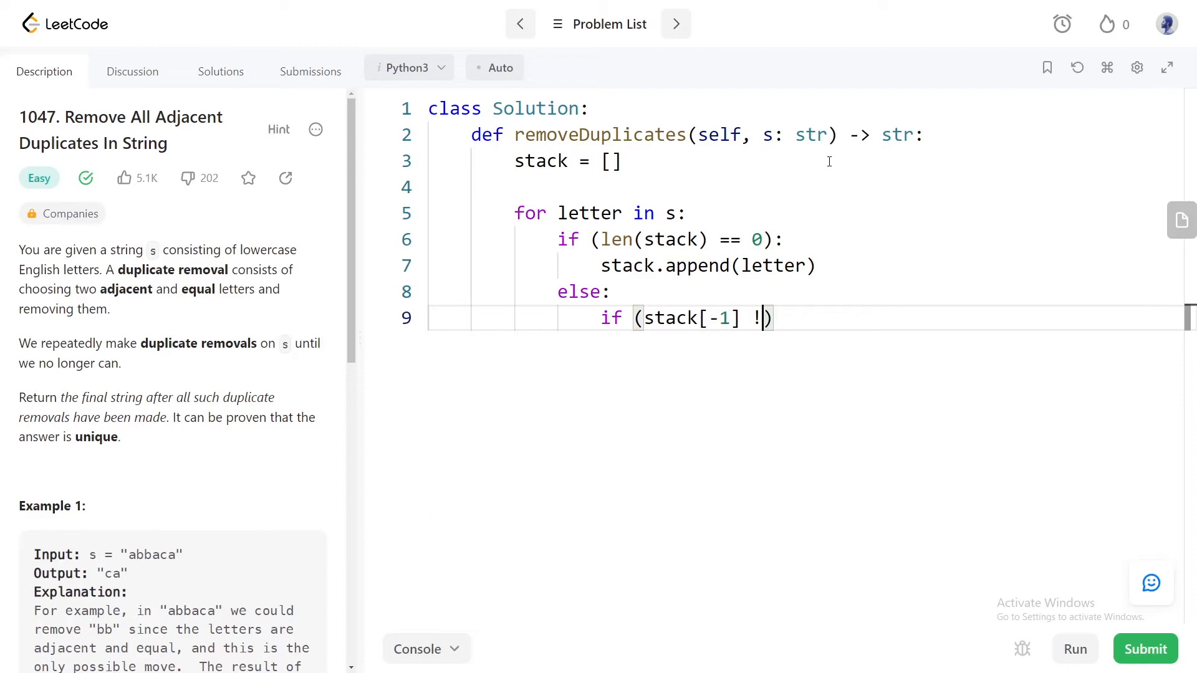
text(= letter)
text(stack.append(letter)
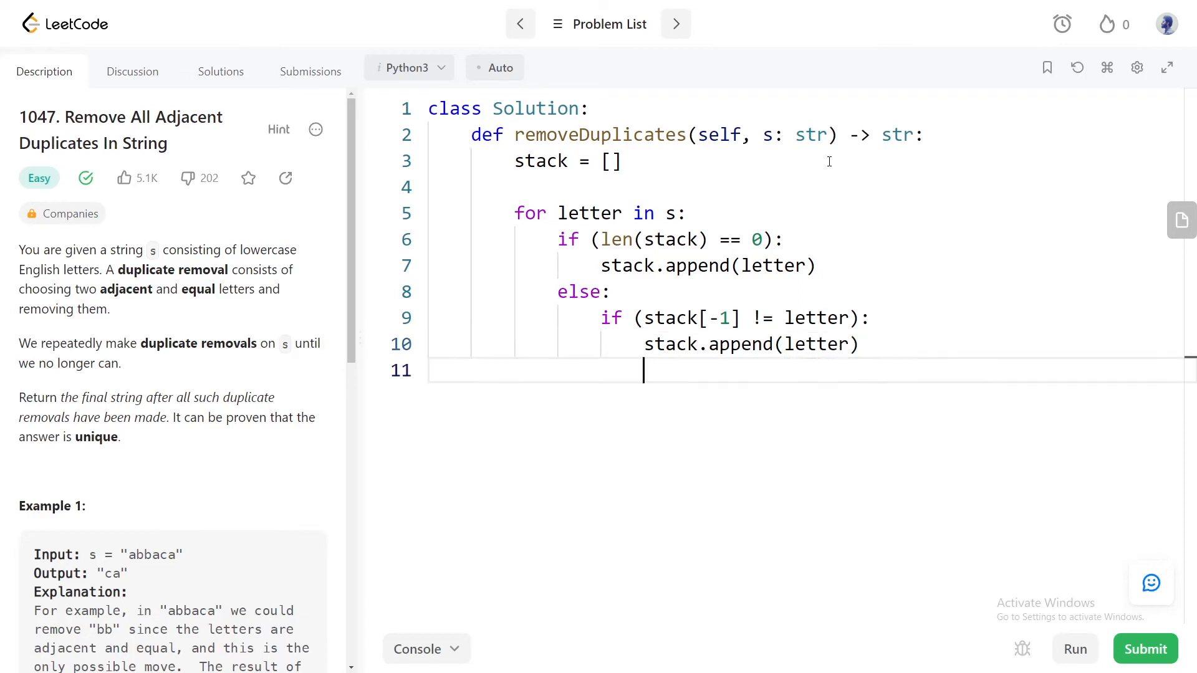
- Add the inner else that calls stack.pop() when the letter matches the top
text(else:)
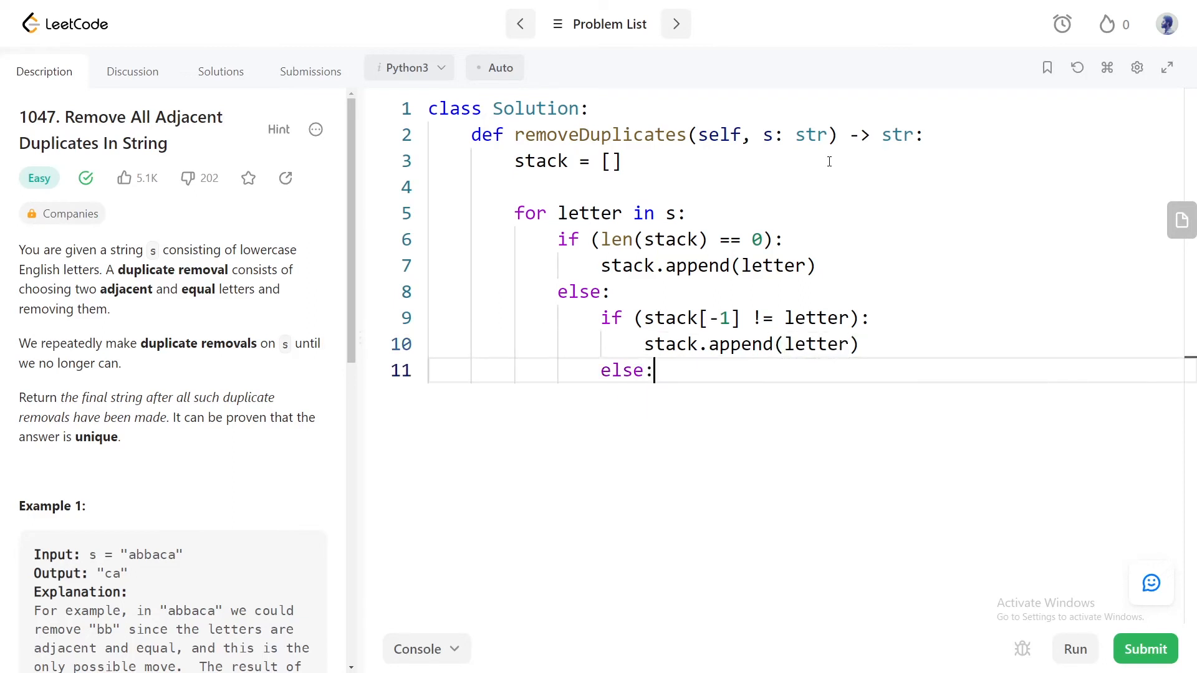
text(stack.pop)
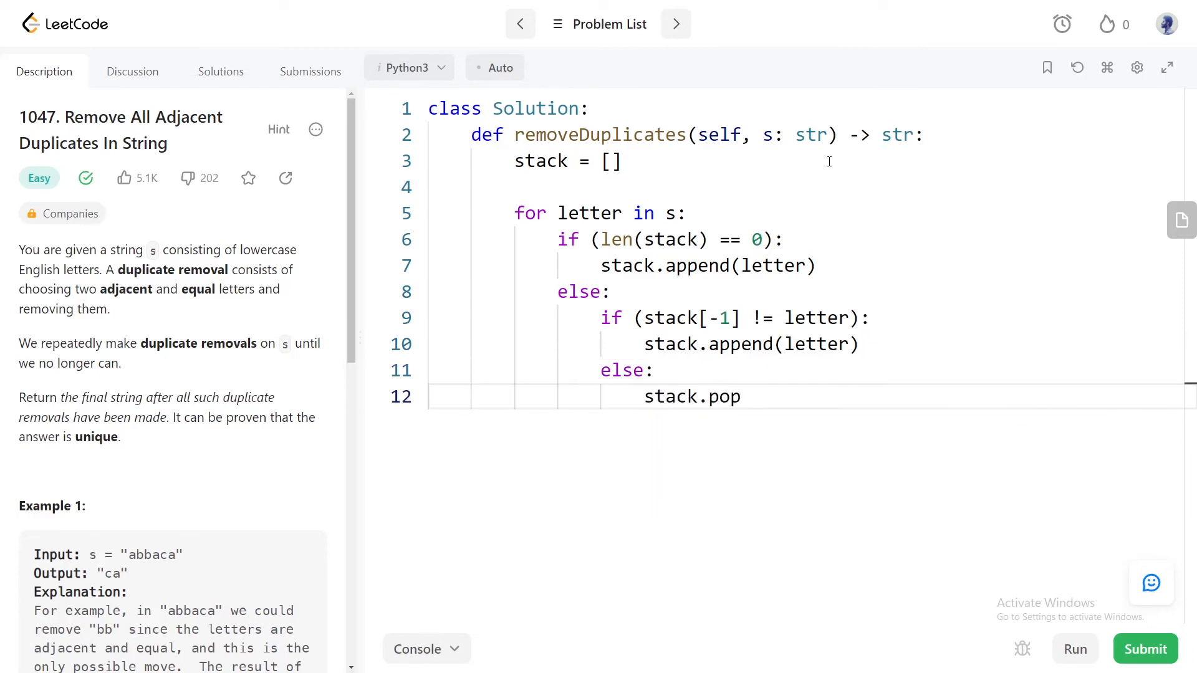
text(())
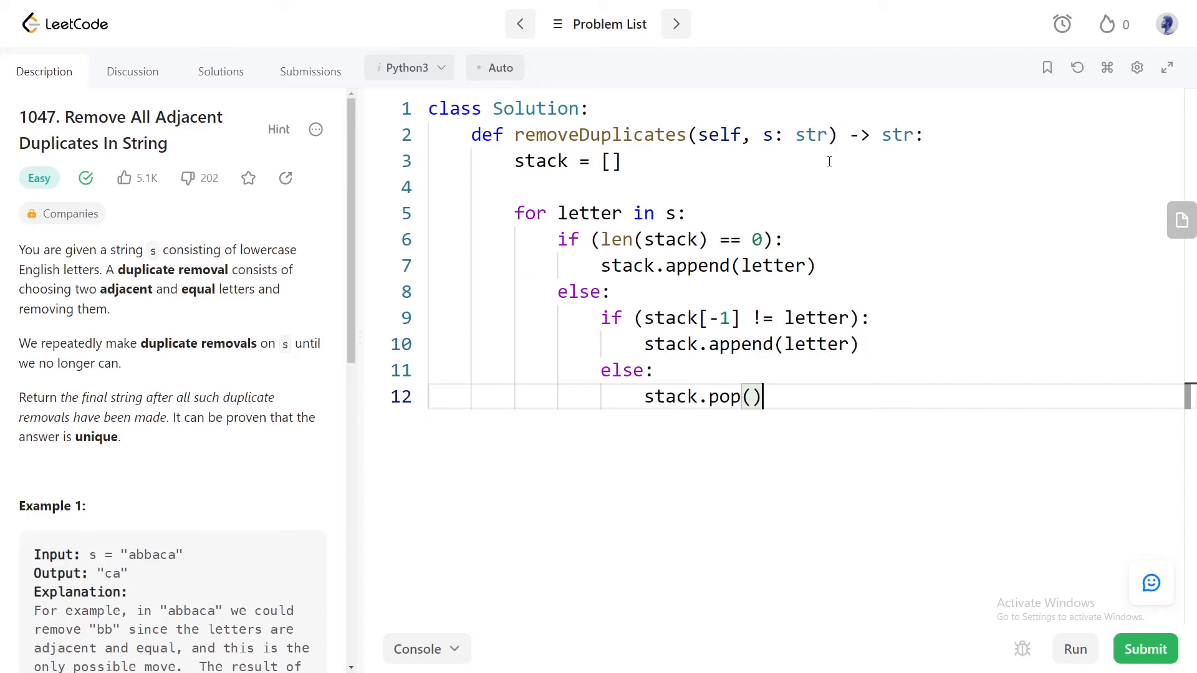
key(Enter)
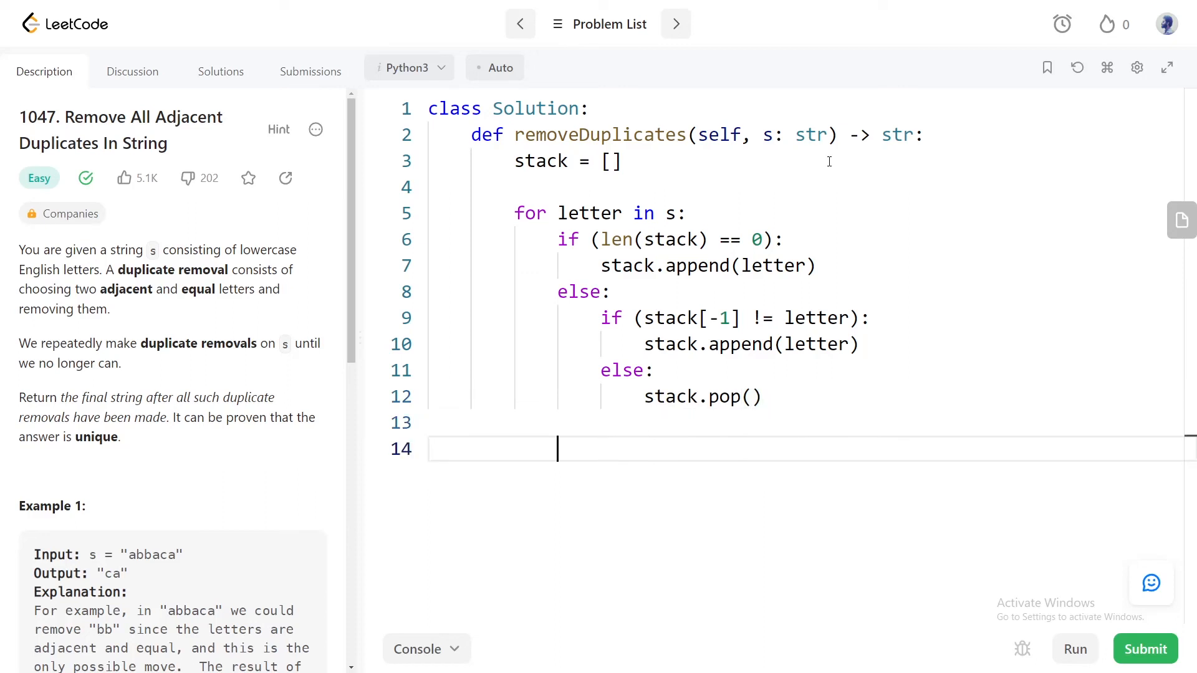
- Return "".join(stack) and submit the solution for an Accepted result
text(ret)
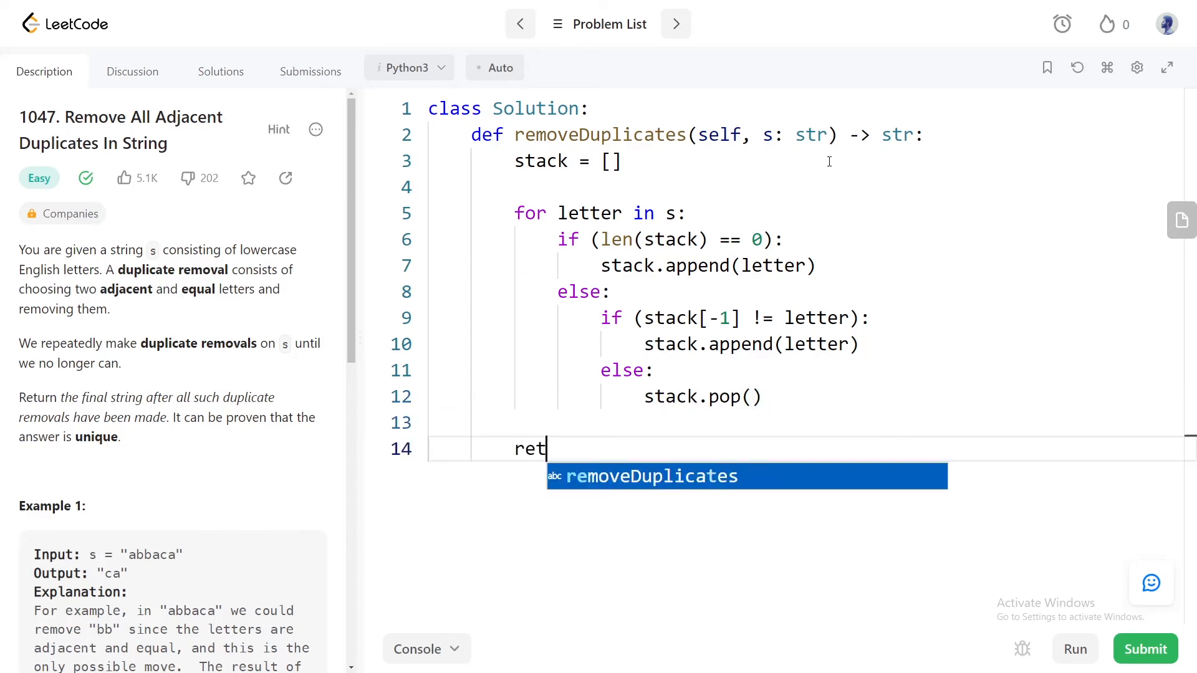
text(urn "")
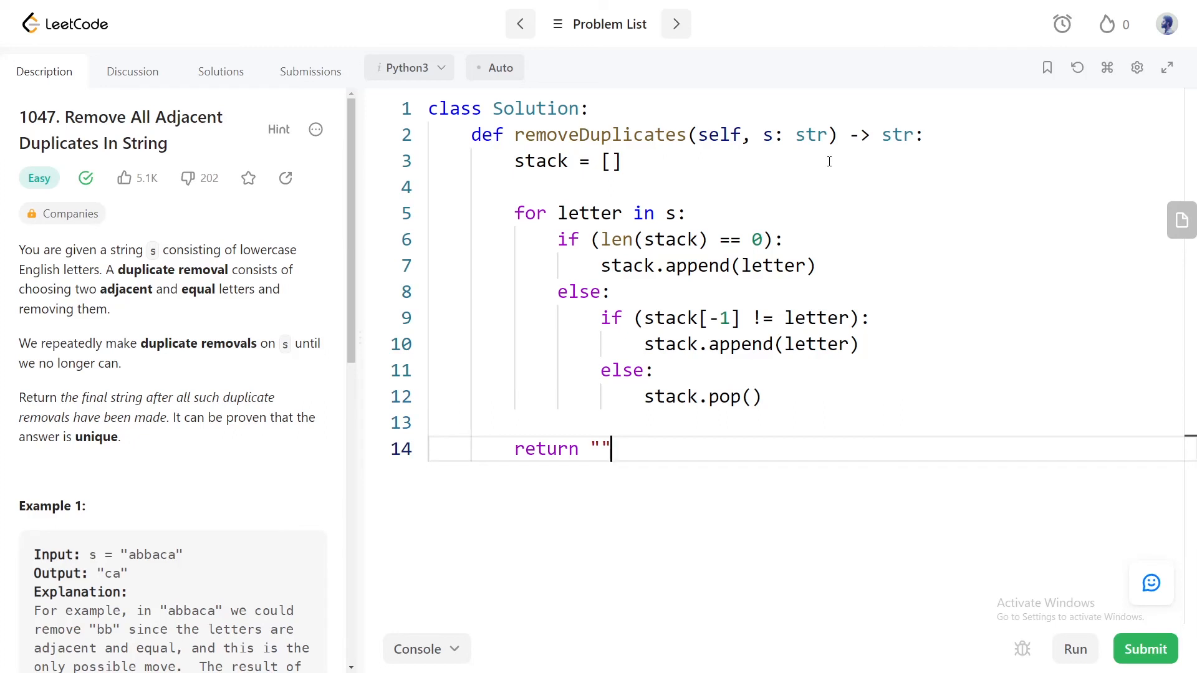
text(.join()
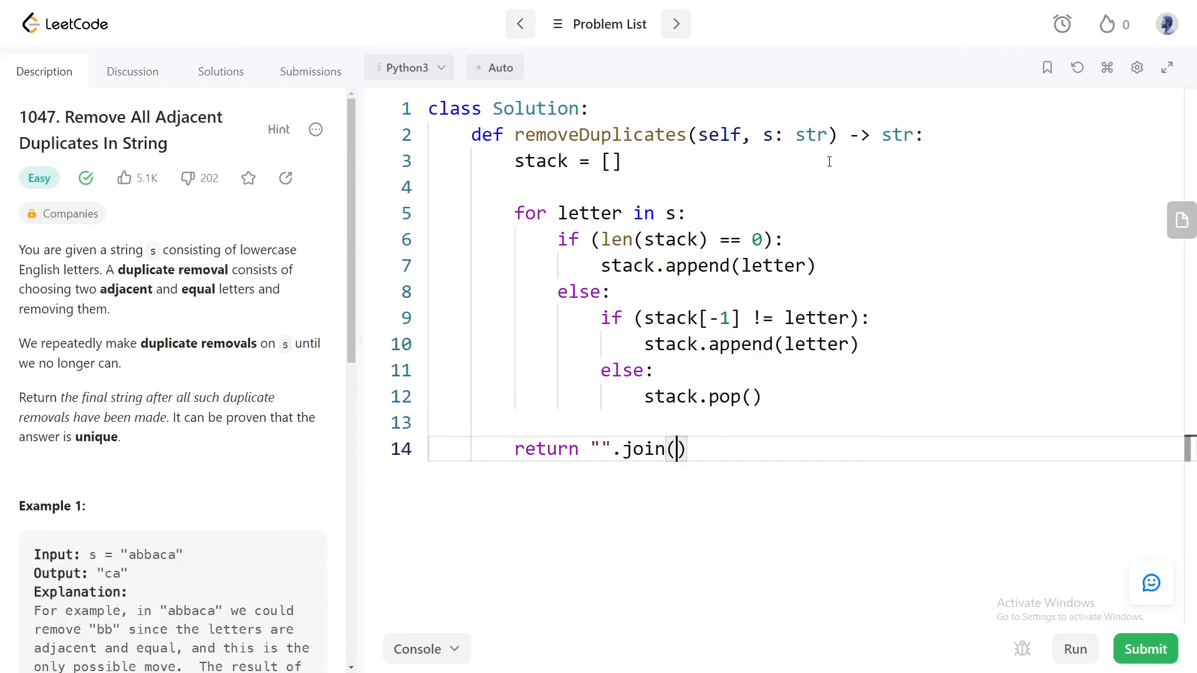
text(stack)
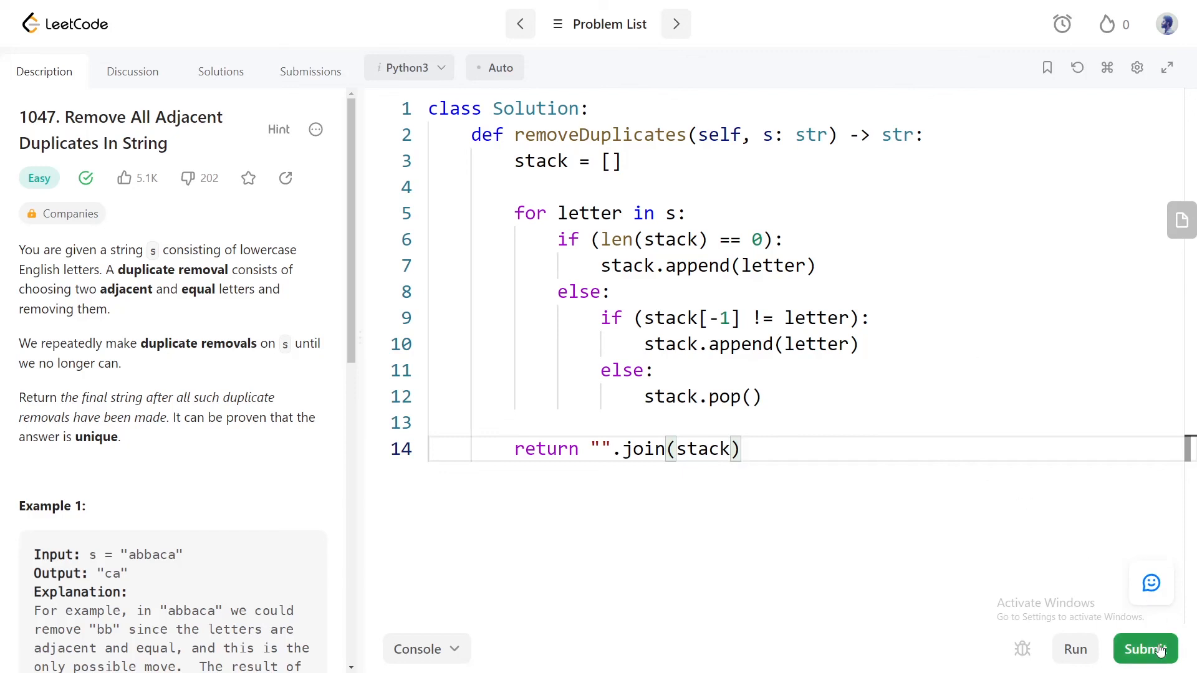
click(1143, 649)
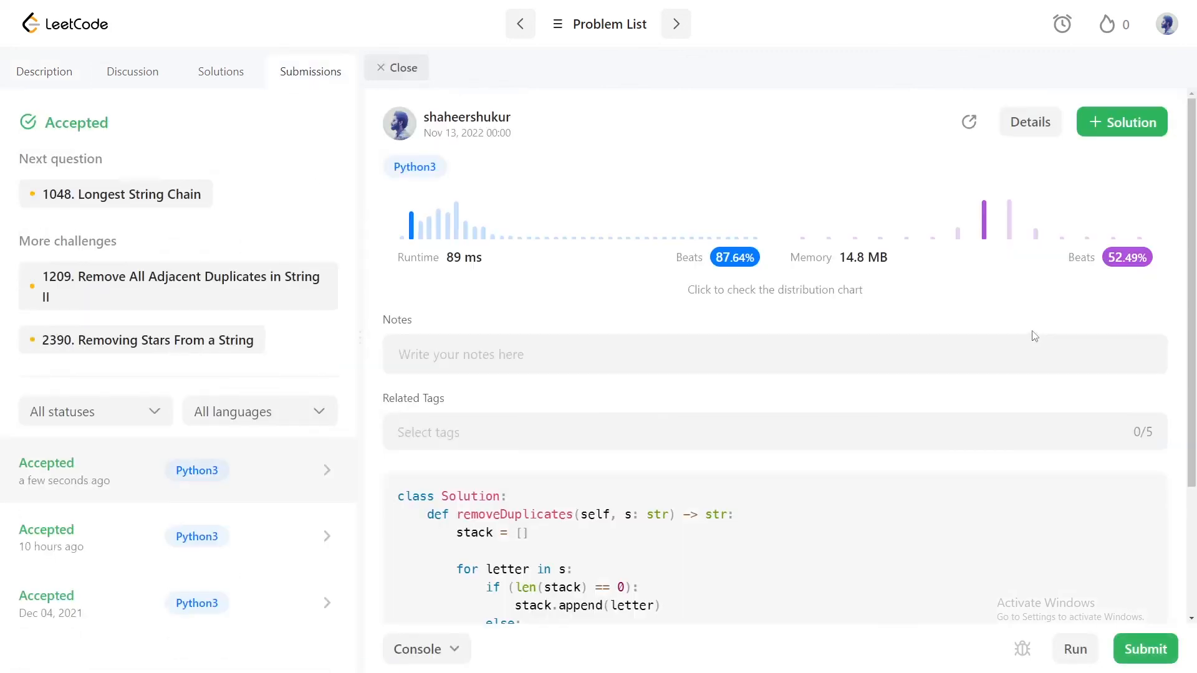